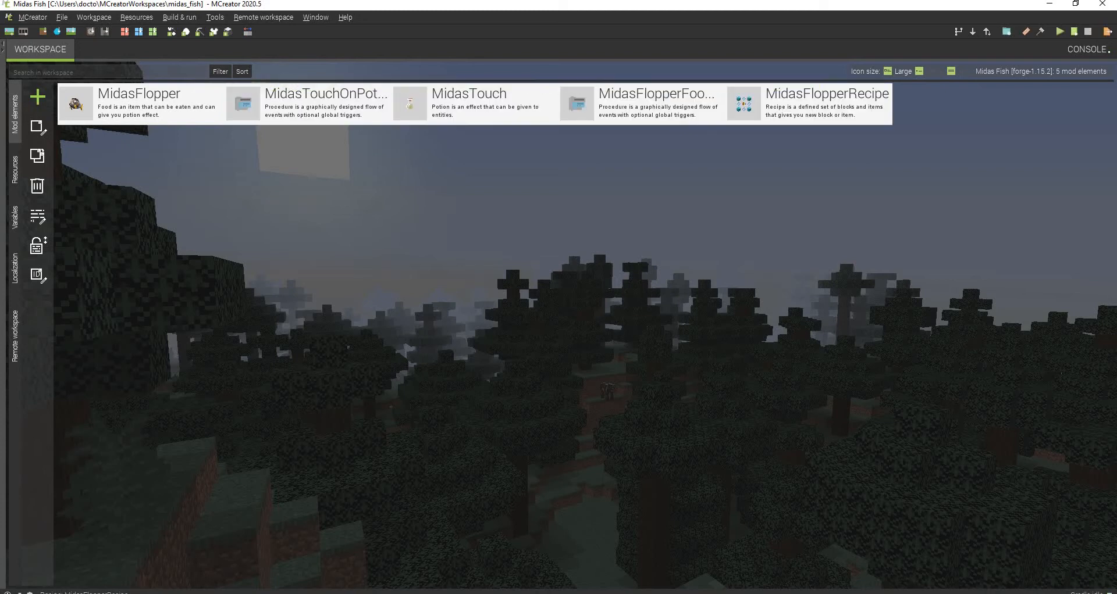
Open the MidasFlopper food item for editing from the mod elements list.
{"action": "left_click", "coordinate": [640, 103]}
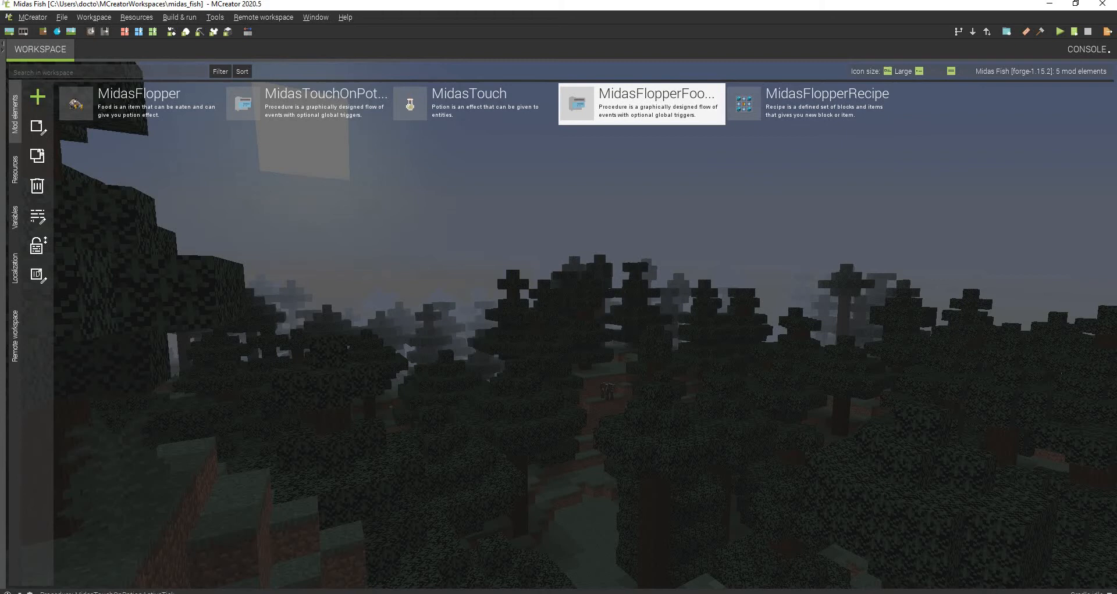
{"action": "double_click", "coordinate": [139, 103]}
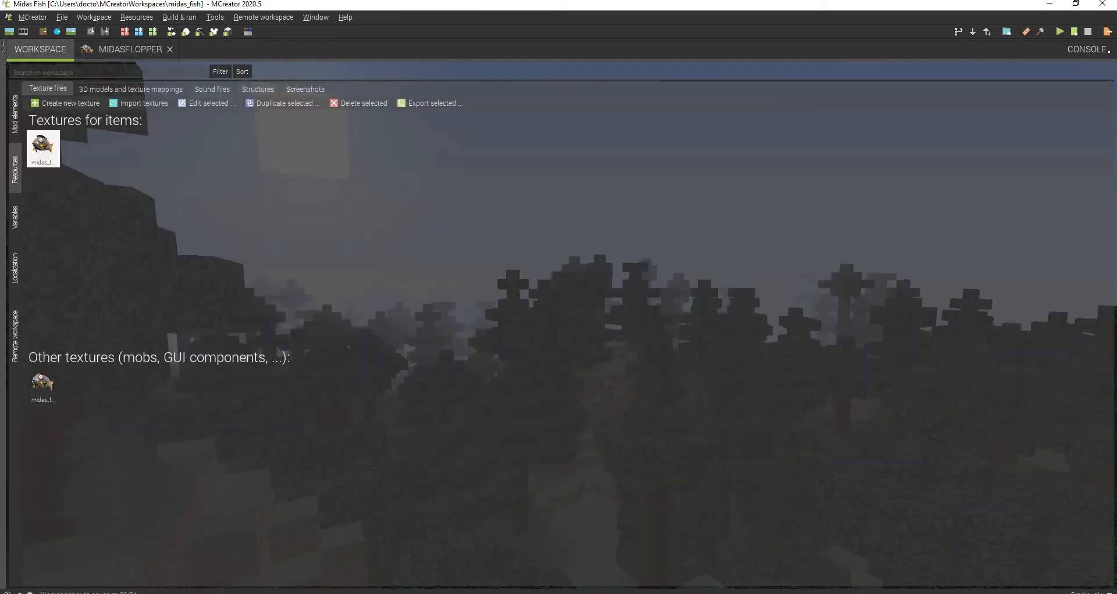
Compare the MidasFlopper editor's fish texture with the workspace textures.
{"action": "double_click", "coordinate": [42, 145]}
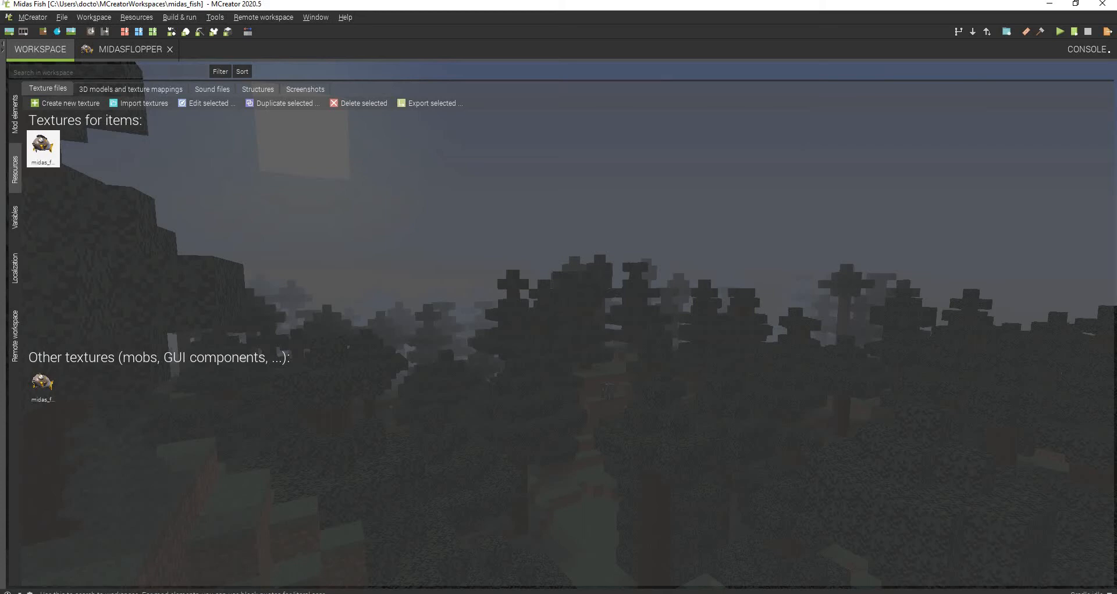
{"action": "left_click", "coordinate": [125, 49]}
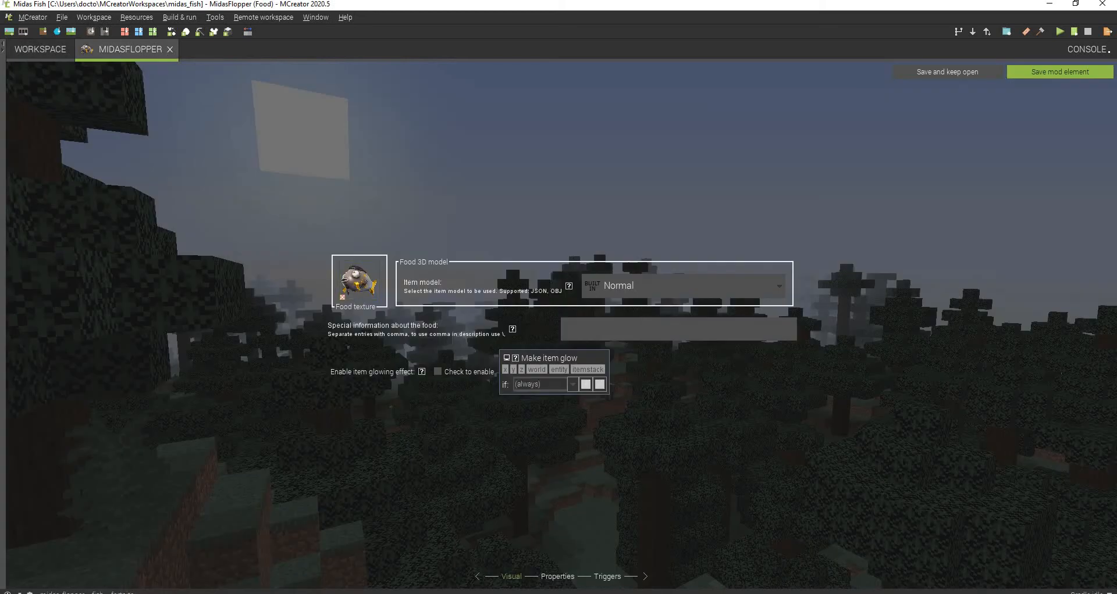
{"action": "left_click", "coordinate": [39, 49]}
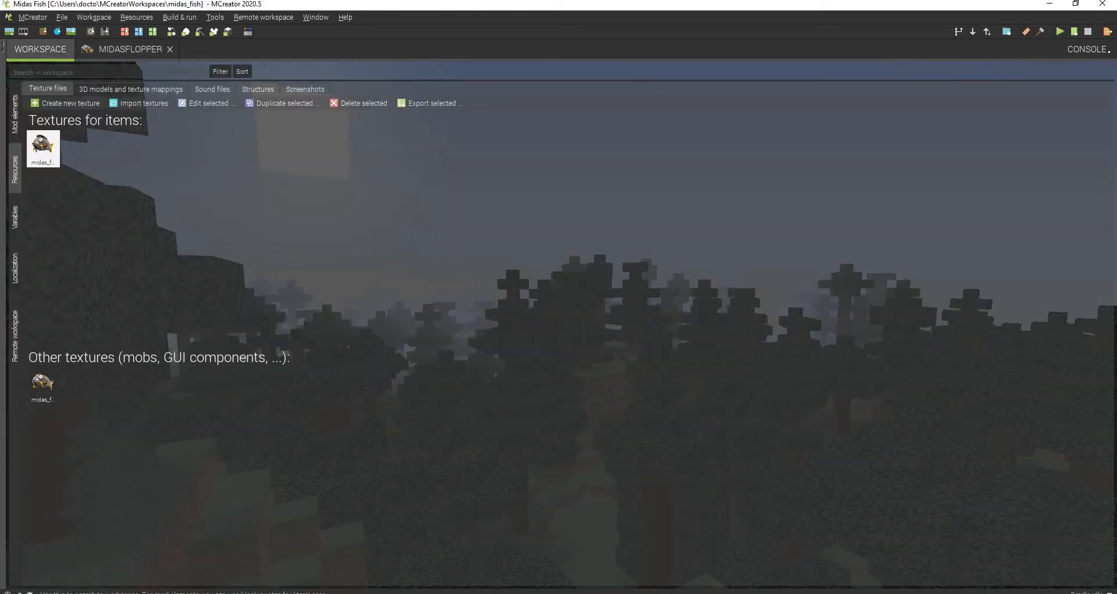
{"action": "left_click", "coordinate": [126, 49]}
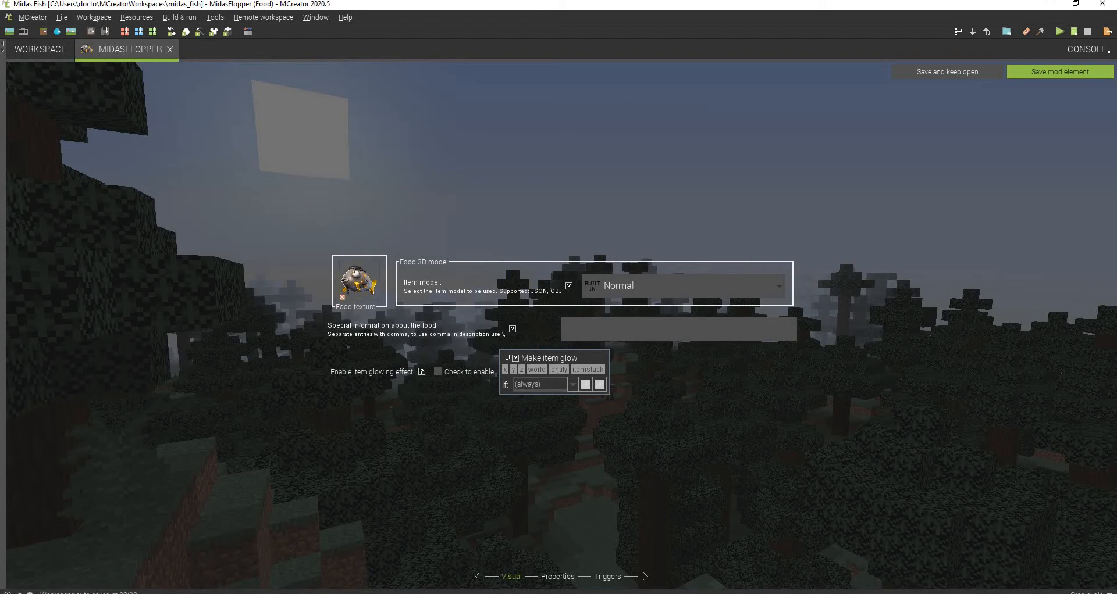
Review MidasFlopper's properties (stack 64, nutrition 20, always edible), then return to the element list.
{"action": "left_click", "coordinate": [557, 577]}
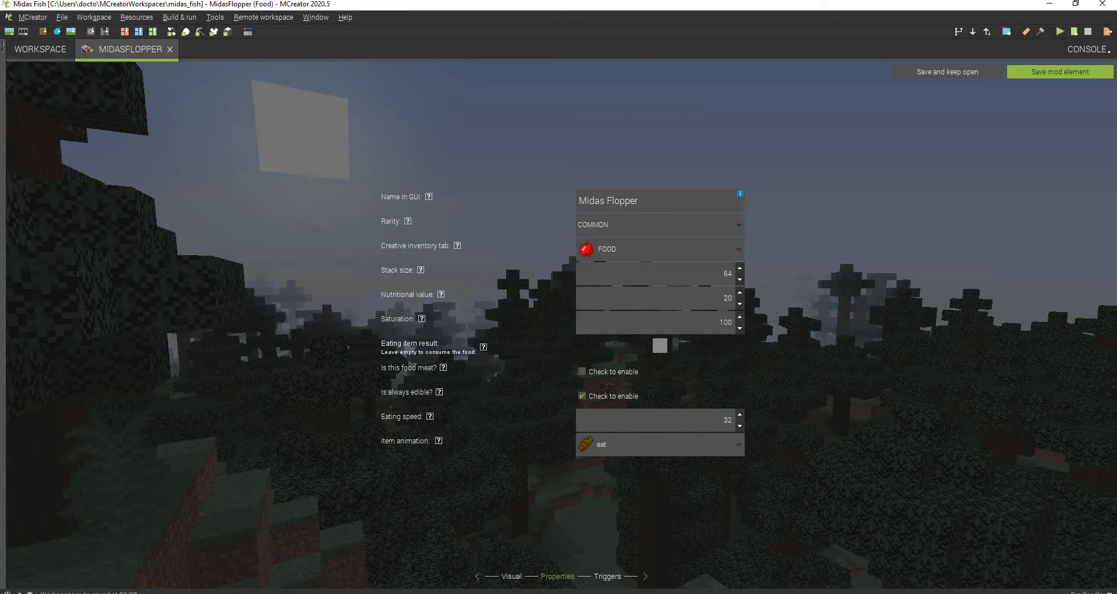
{"action": "left_click", "coordinate": [606, 576]}
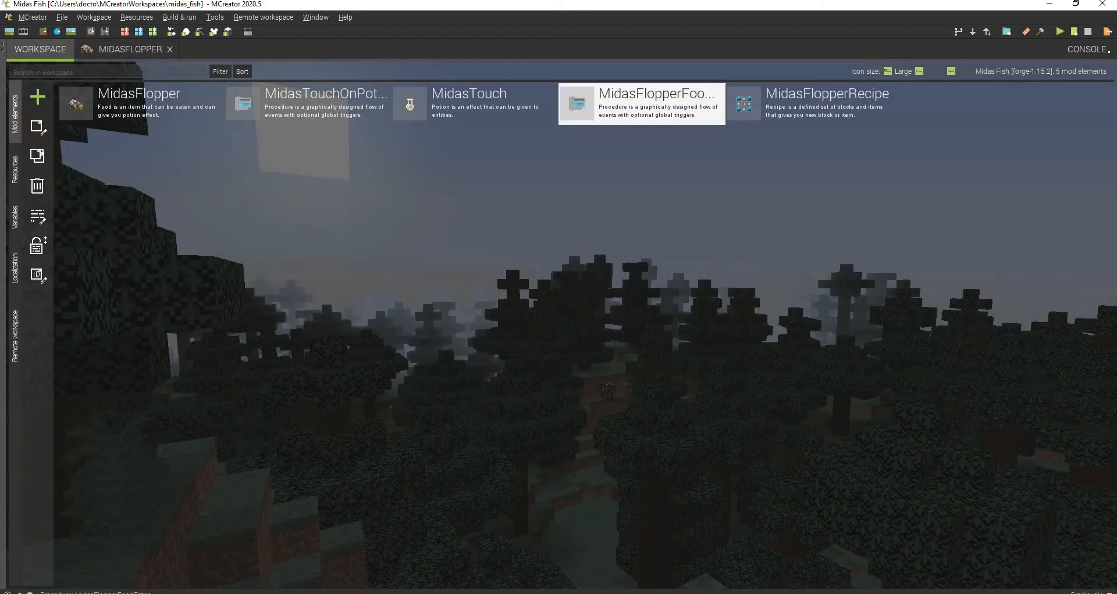
Scroll through the MidasTouchOnPotionActiveTick blocks that transform held tools and show a message.
{"action": "double_click", "coordinate": [655, 103]}
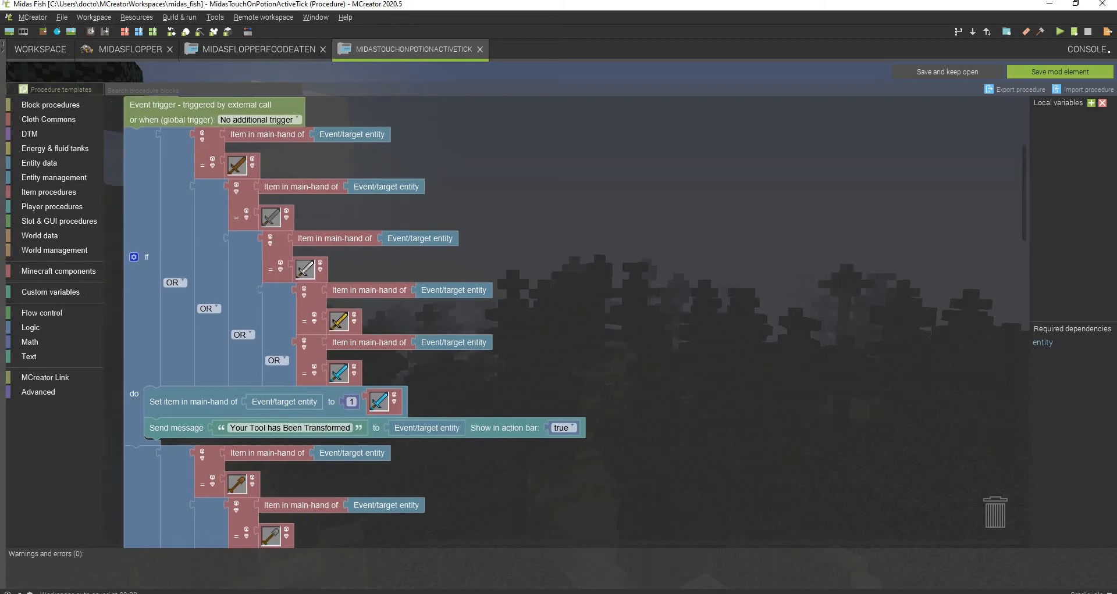
{"action": "scroll", "scroll_direction": "down", "scroll_amount": 3}
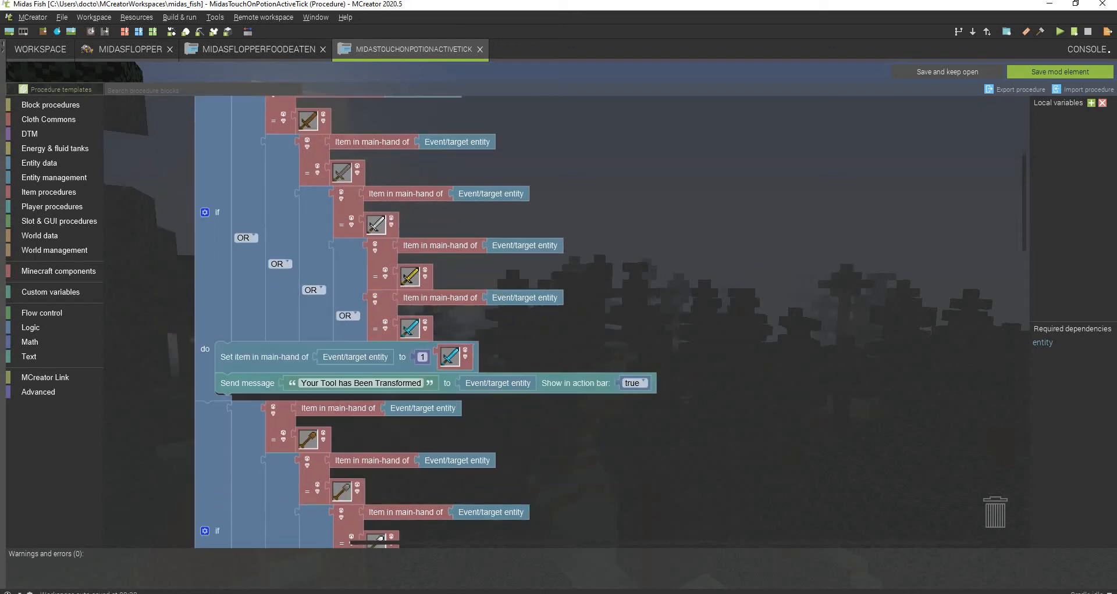
{"action": "scroll", "scroll_direction": "down", "scroll_amount": 3}
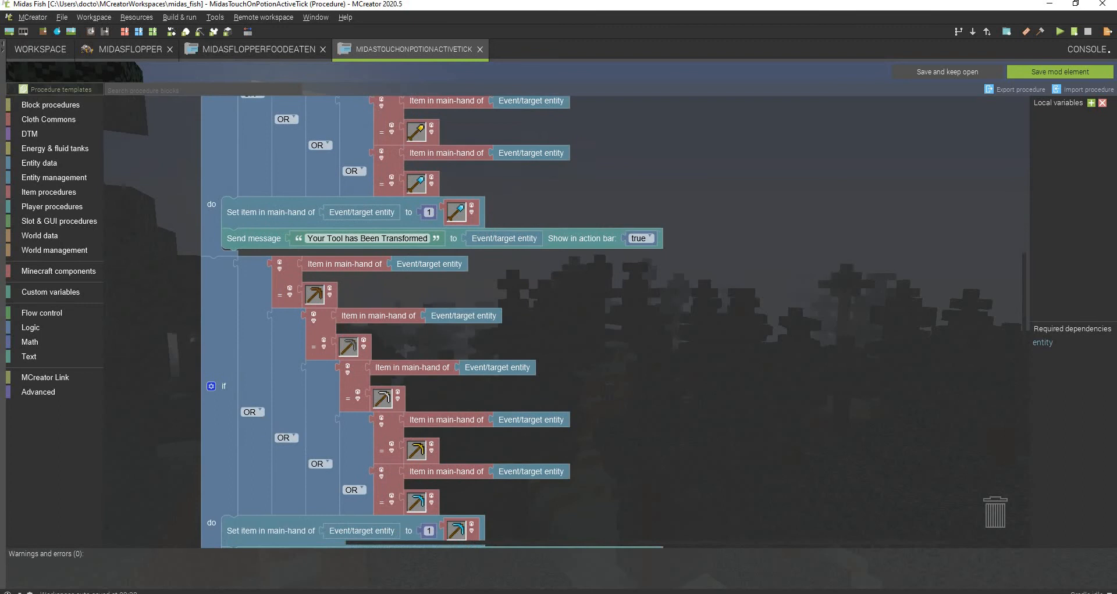
{"action": "scroll", "scroll_direction": "down", "scroll_amount": 3}
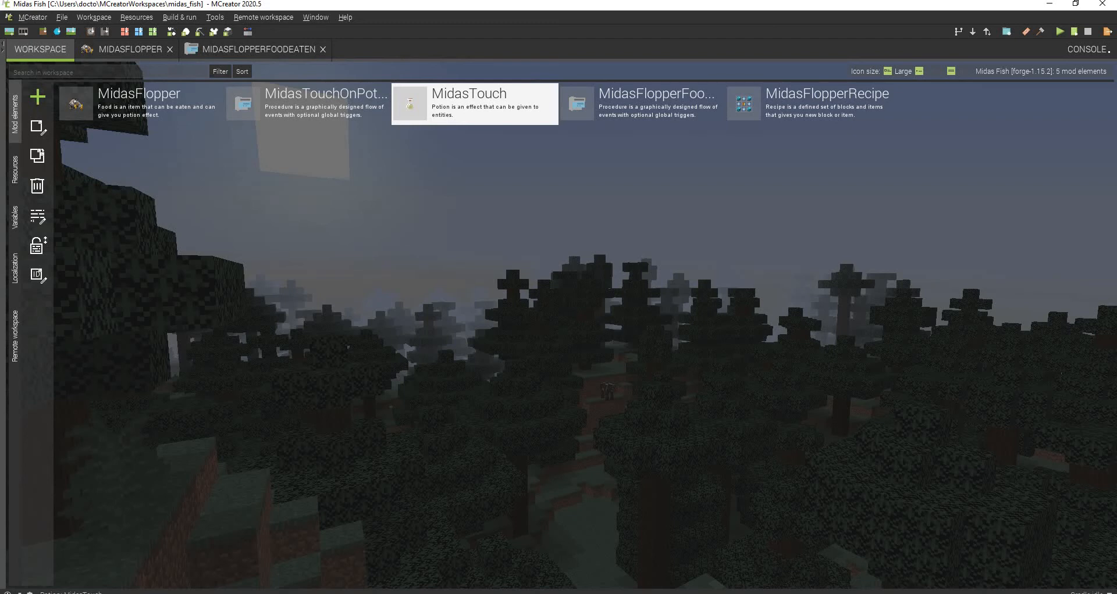
Check MidasTouch's properties and triggers, viewing its MidasTouchOnPotionActiveTick active-tick procedure.
{"action": "double_click", "coordinate": [468, 93]}
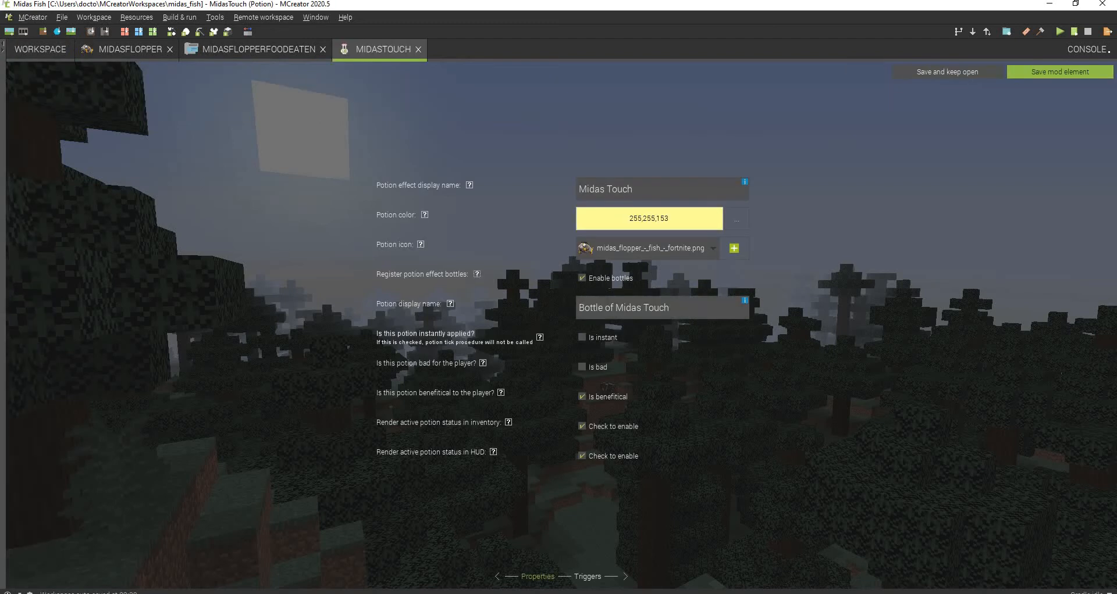
{"action": "left_click", "coordinate": [40, 49]}
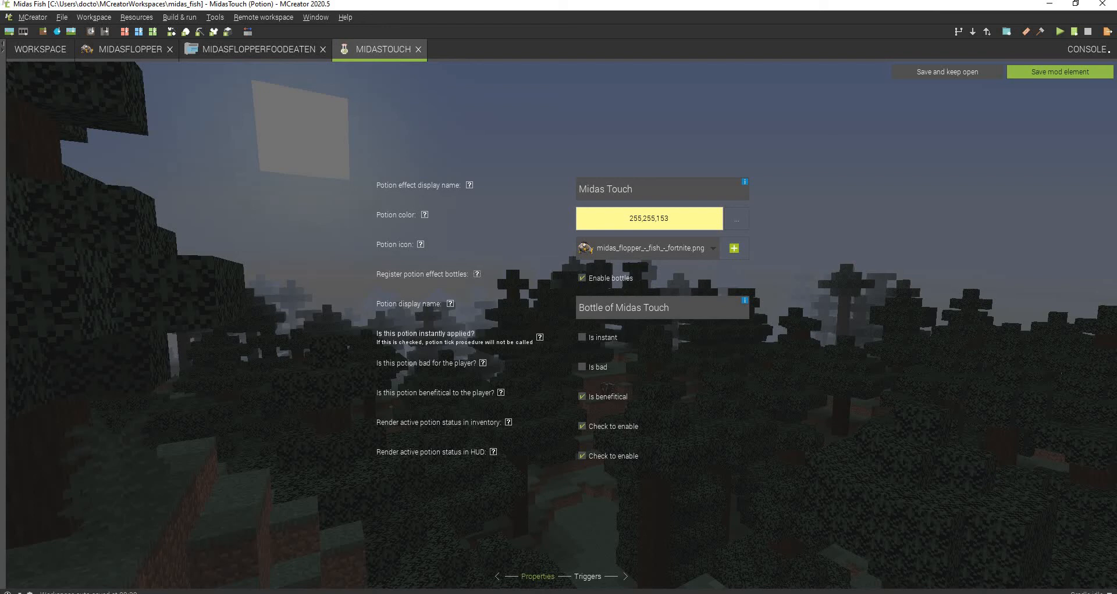
{"action": "left_click", "coordinate": [588, 577]}
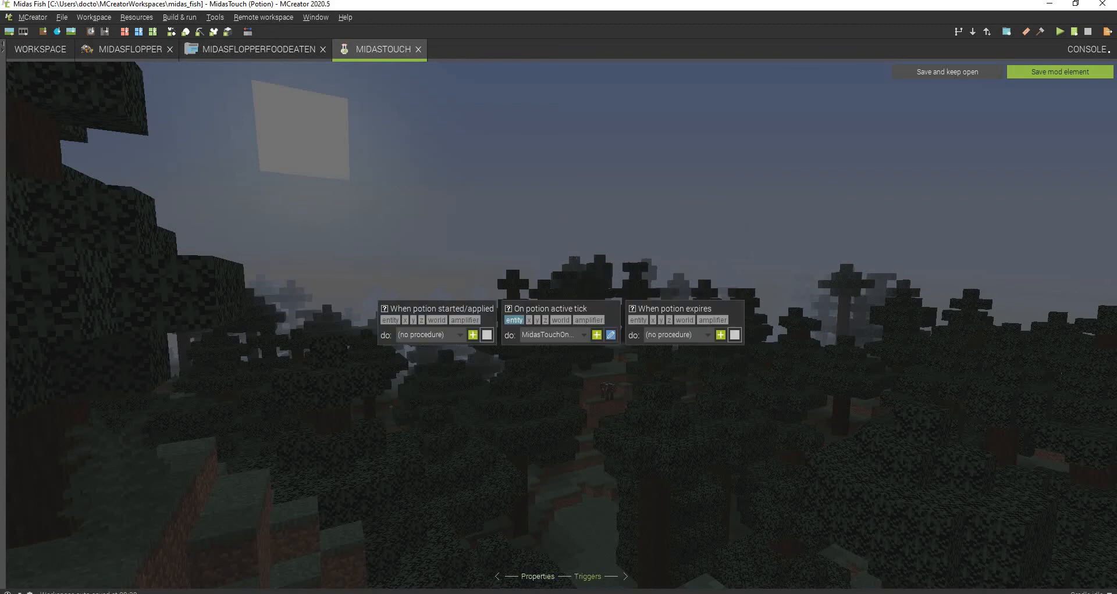
{"action": "left_click", "coordinate": [253, 48]}
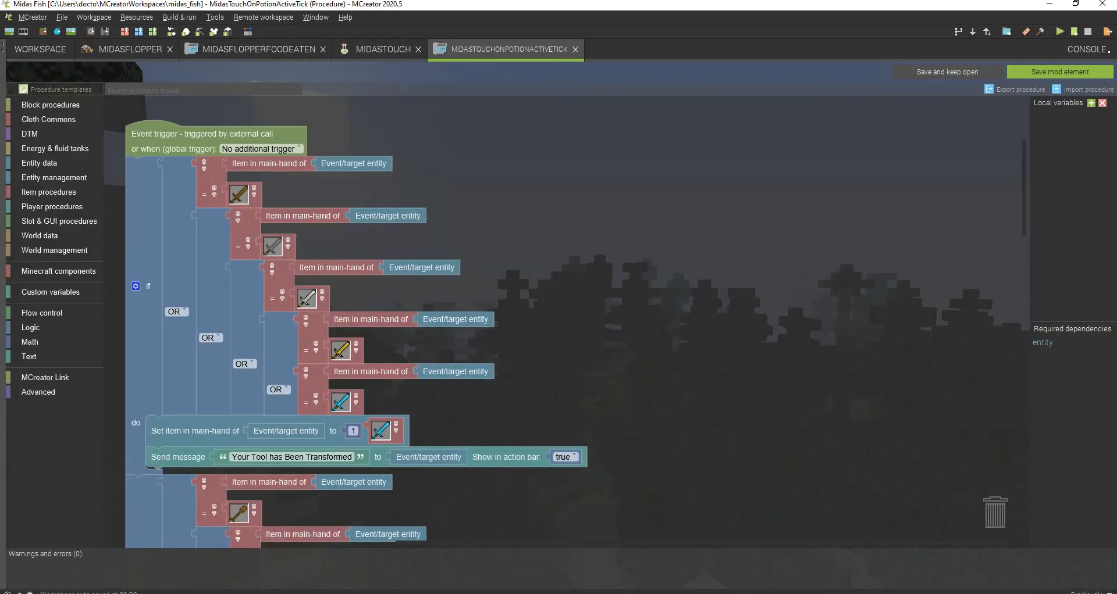
{"action": "left_click", "coordinate": [378, 49]}
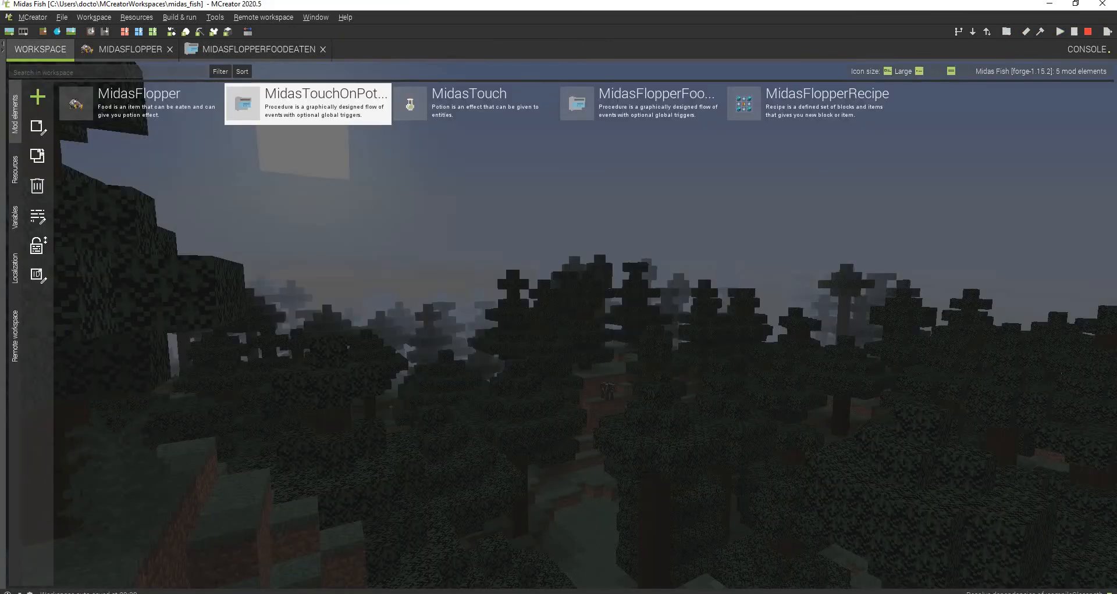
Close leftover editors and view the MidasFlopperRecipe crafting grid.
{"action": "left_click", "coordinate": [321, 48]}
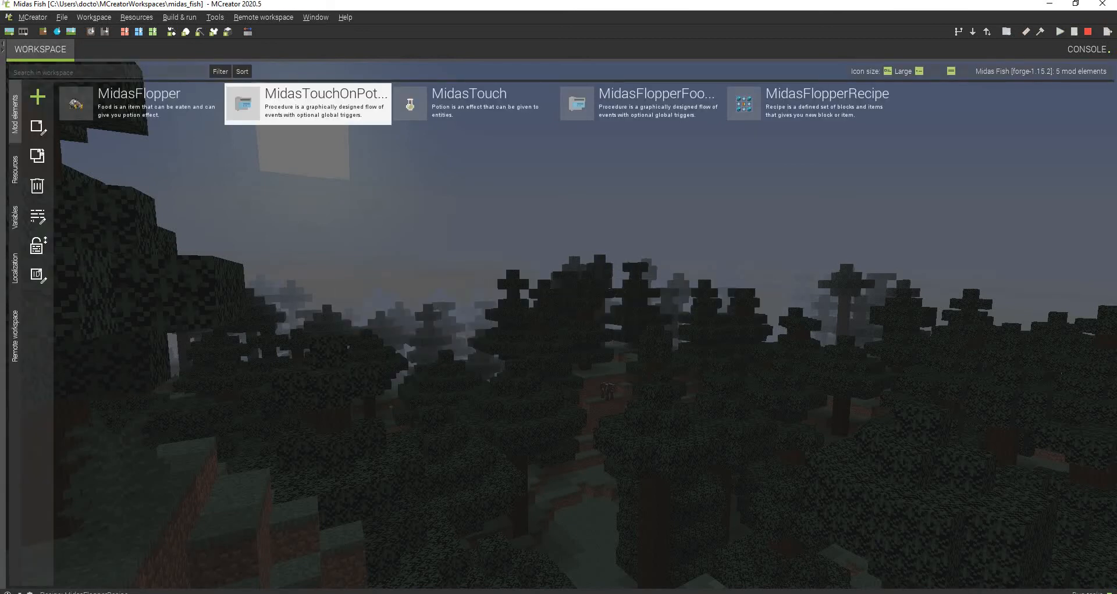
{"action": "left_click", "coordinate": [806, 104]}
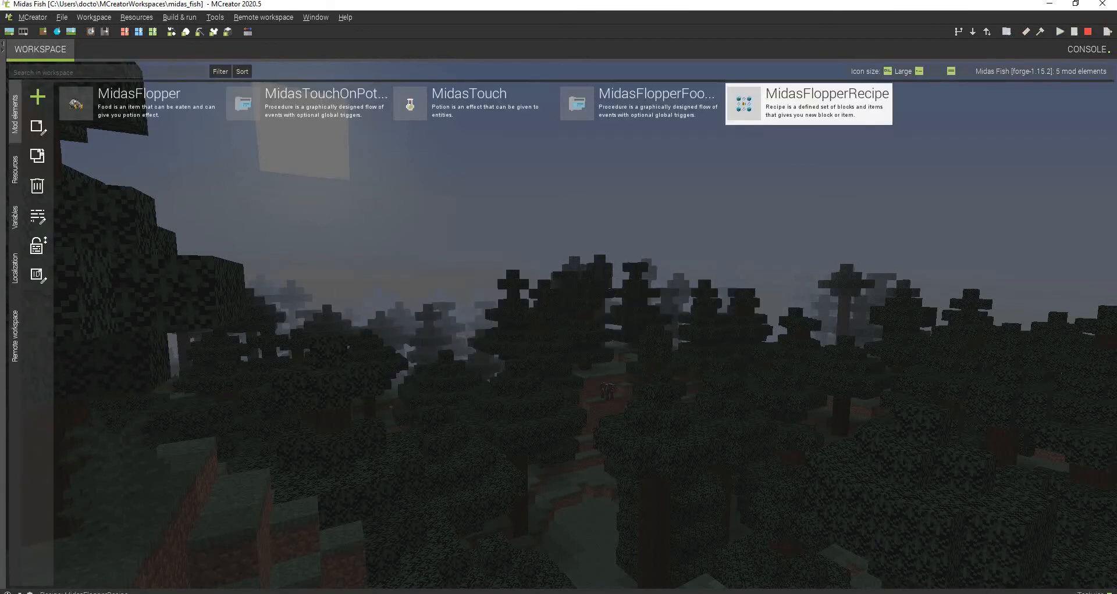
{"action": "double_click", "coordinate": [827, 93]}
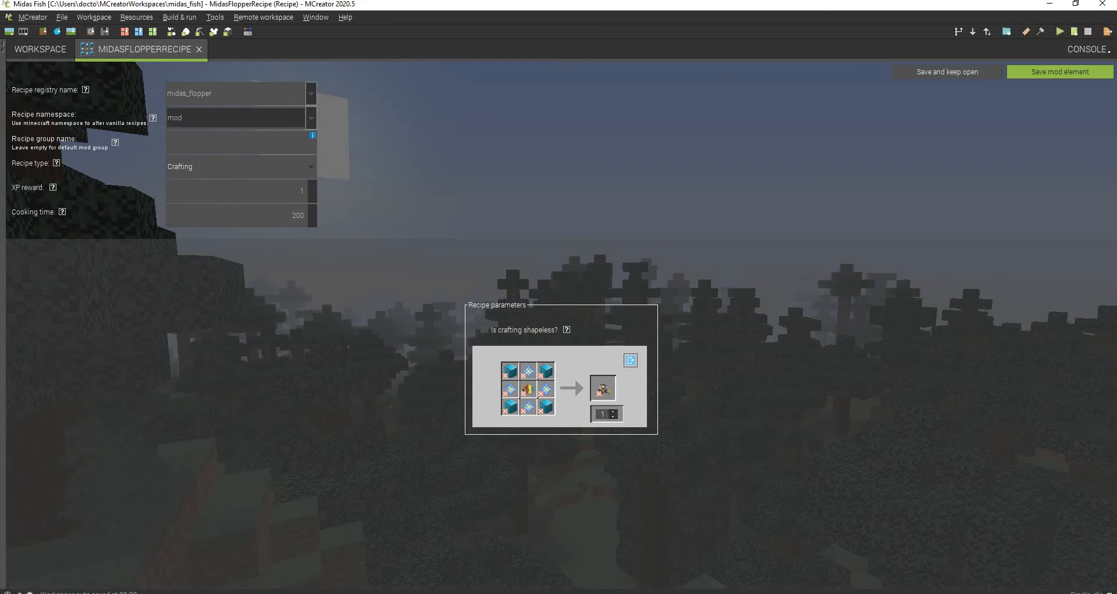
{"action": "mouse_move", "coordinate": [529, 388]}
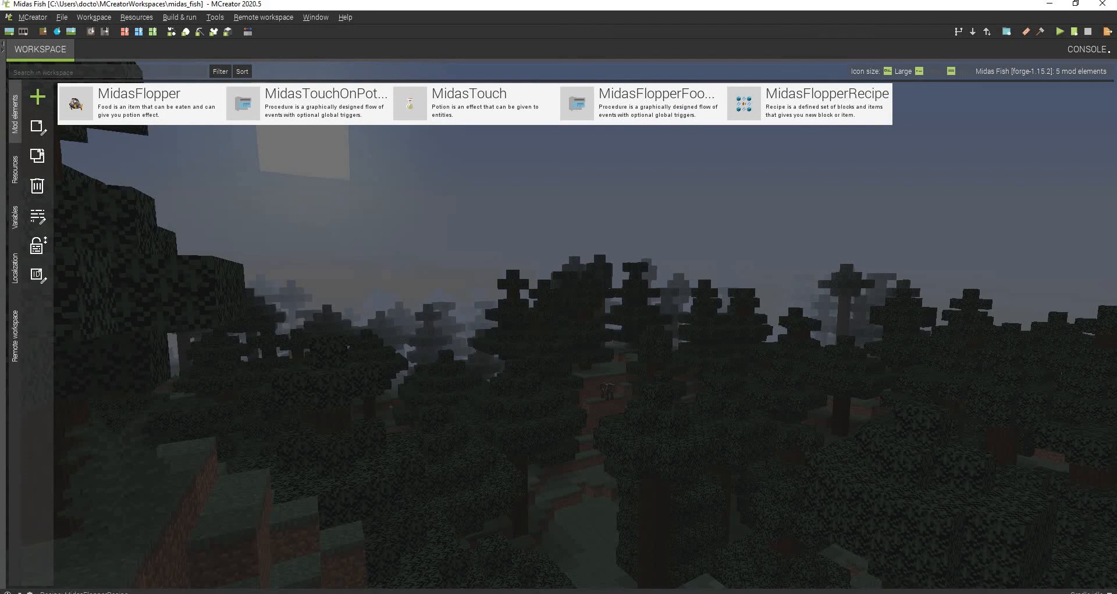
{"action": "left_click", "coordinate": [474, 103]}
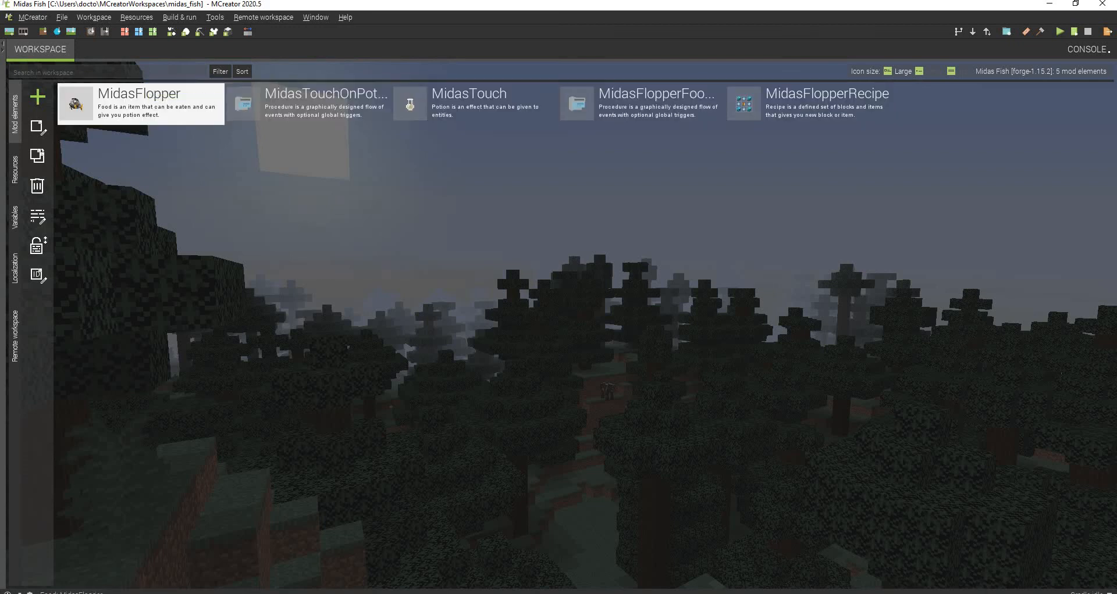
{"action": "left_click", "coordinate": [307, 103]}
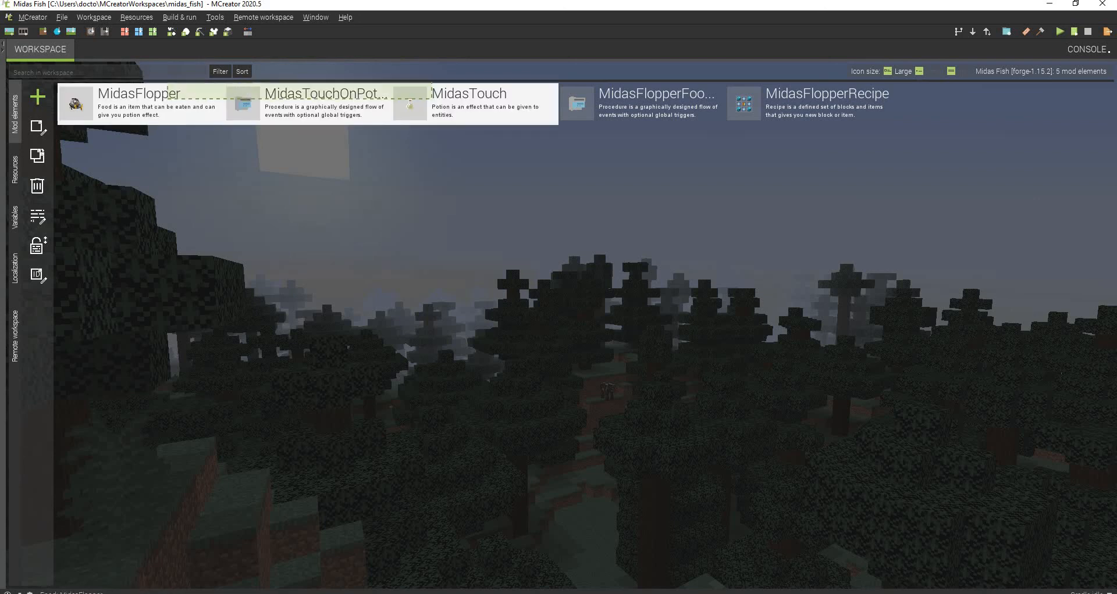
{"action": "left_click", "coordinate": [468, 103]}
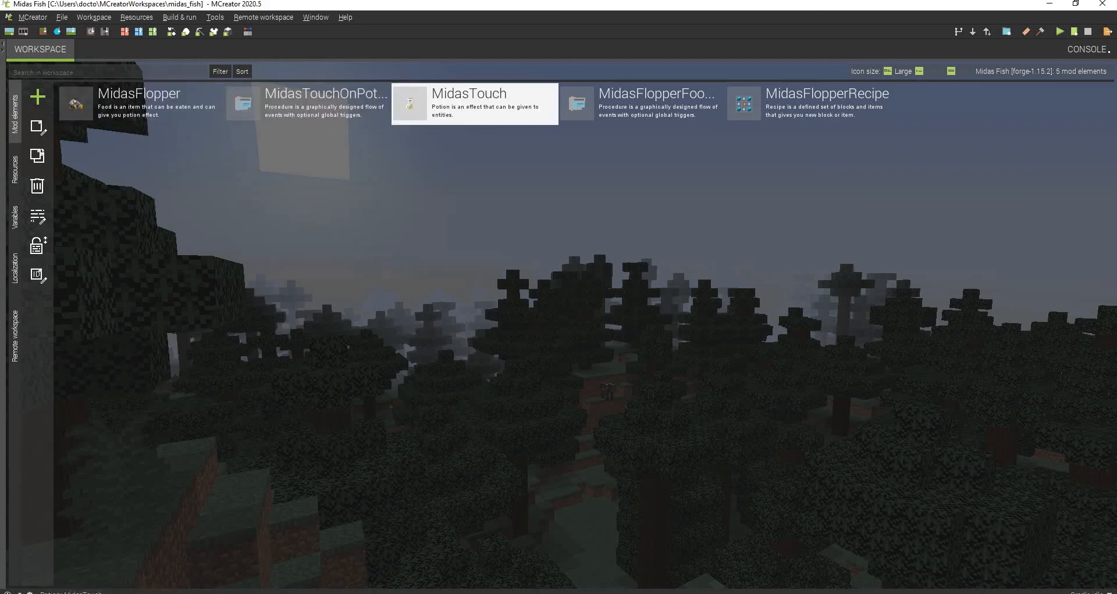